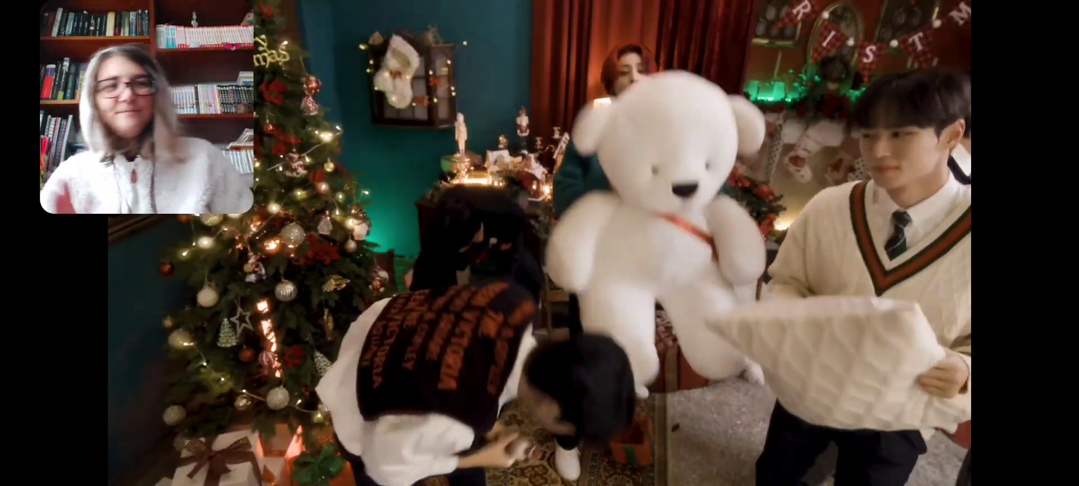
left_click(539, 243)
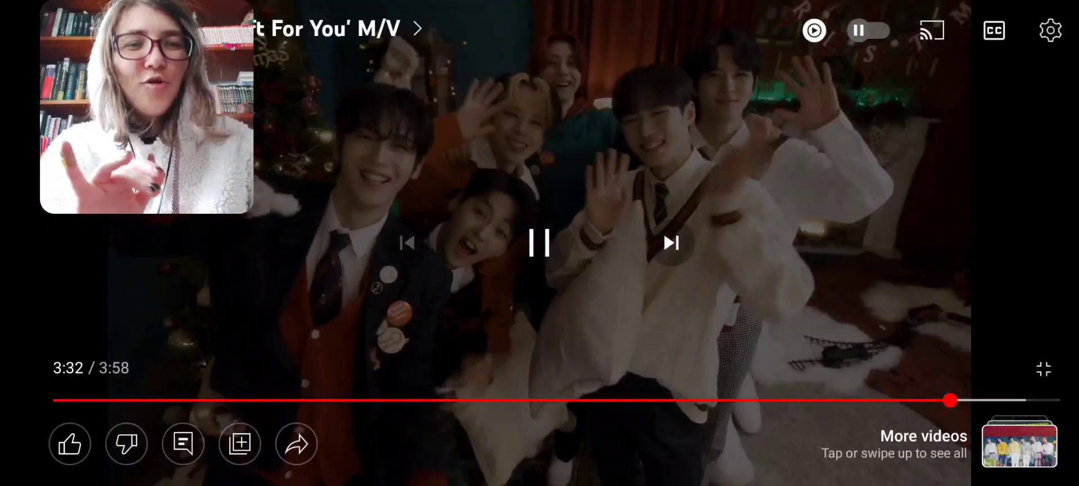